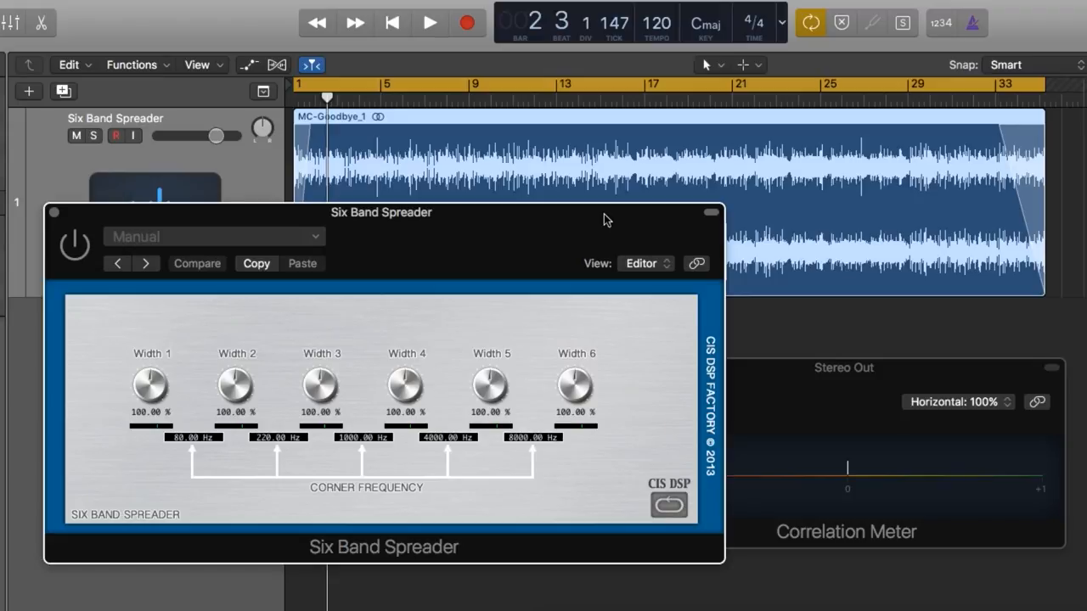
- Enter 8000 Hz in the last Corner Frequency field of the Six Band Spreader
click(197, 263)
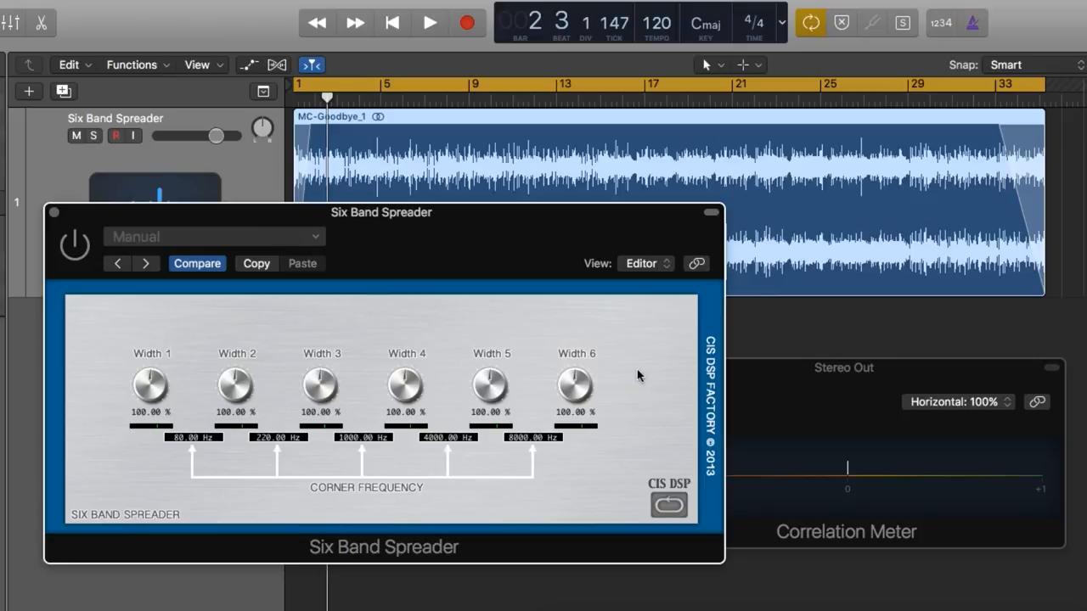
mouse_move(462, 409)
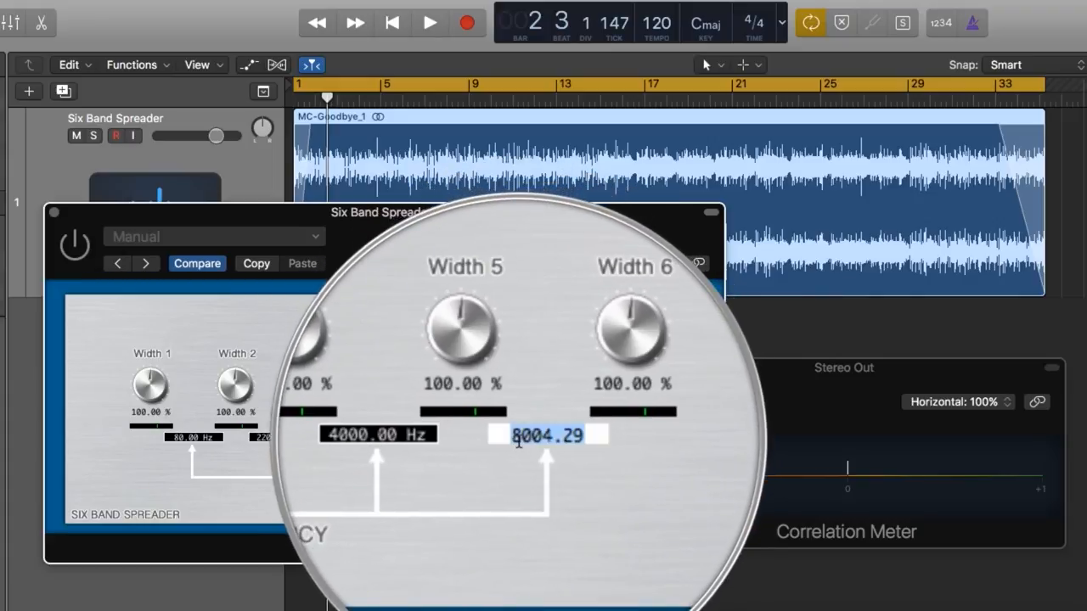
text(8000)
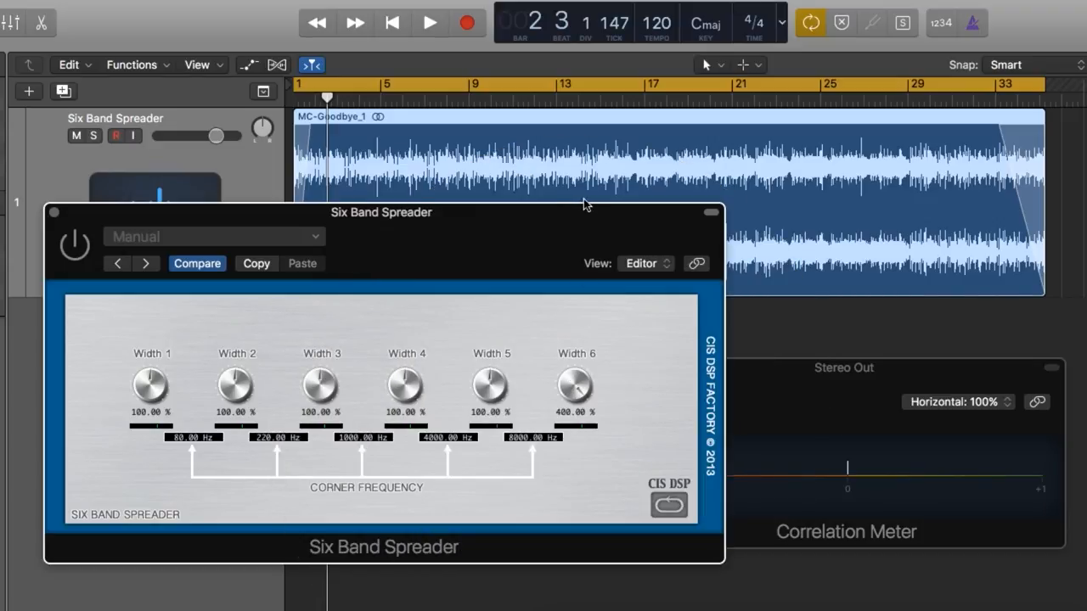
- Pull the Width 6 knob down from 400% and settle it at about 129%
drag(576, 387, 608, 455)
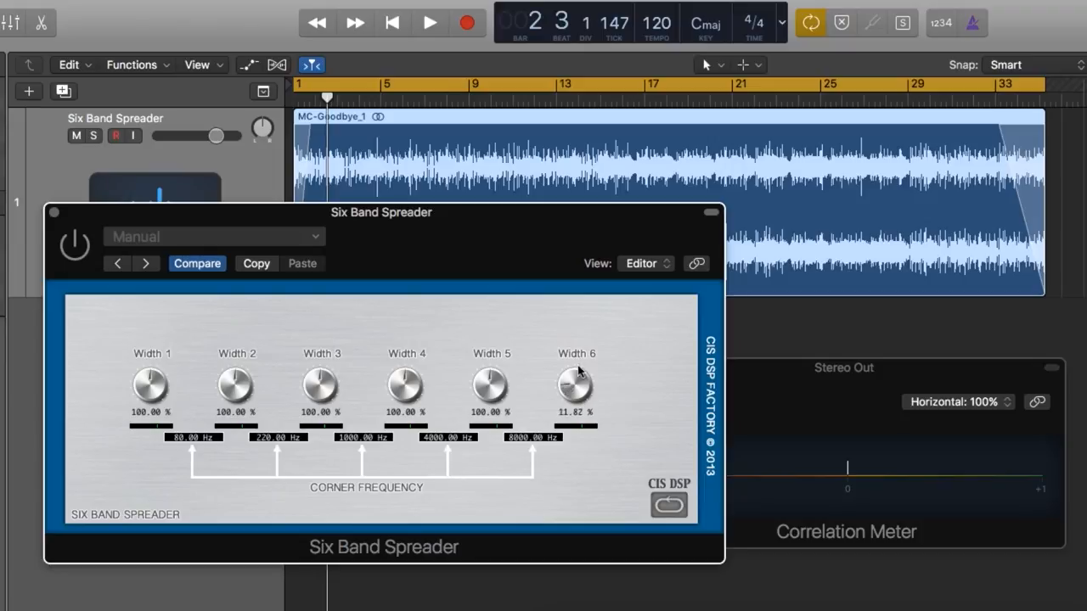
drag(576, 388, 569, 314)
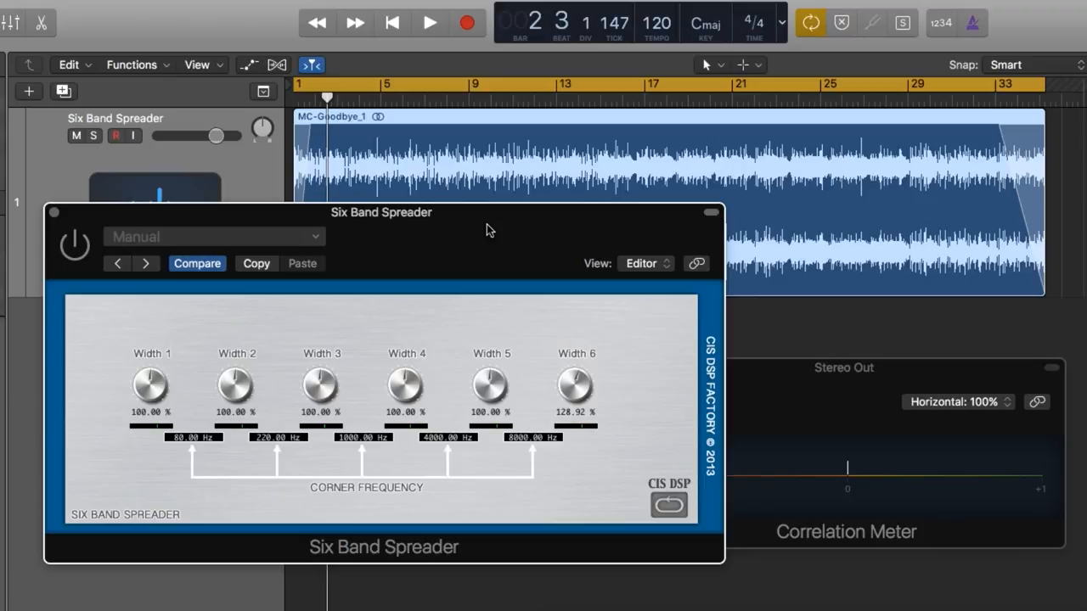
mouse_move(535, 405)
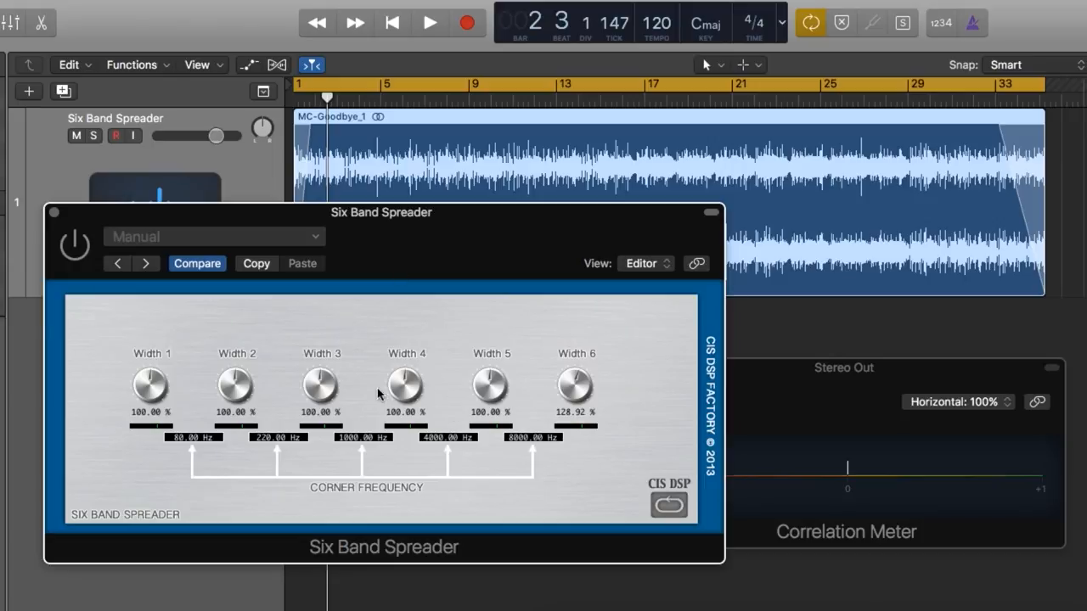
- During playback, widen bands 6, 5, 4 and 3 and narrow the two lowest bands below 100%
click(428, 24)
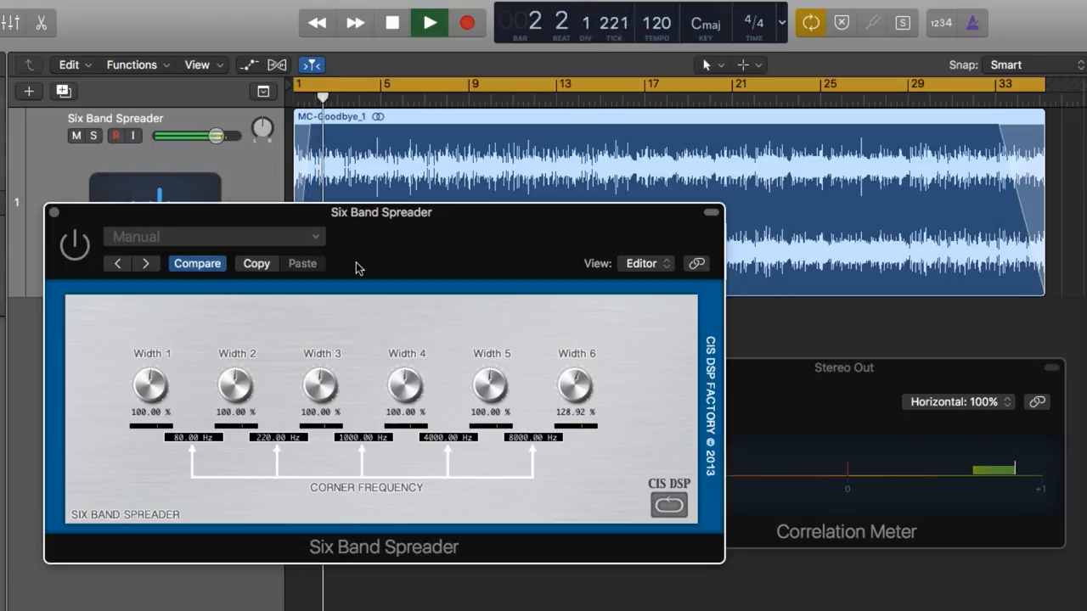
drag(575, 387, 576, 374)
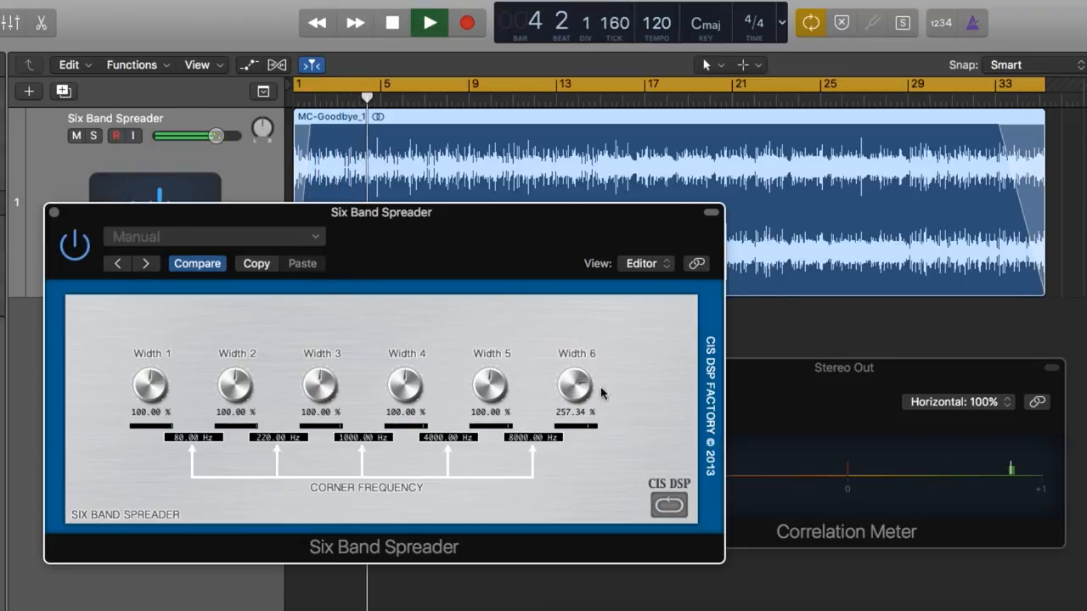
drag(576, 387, 576, 416)
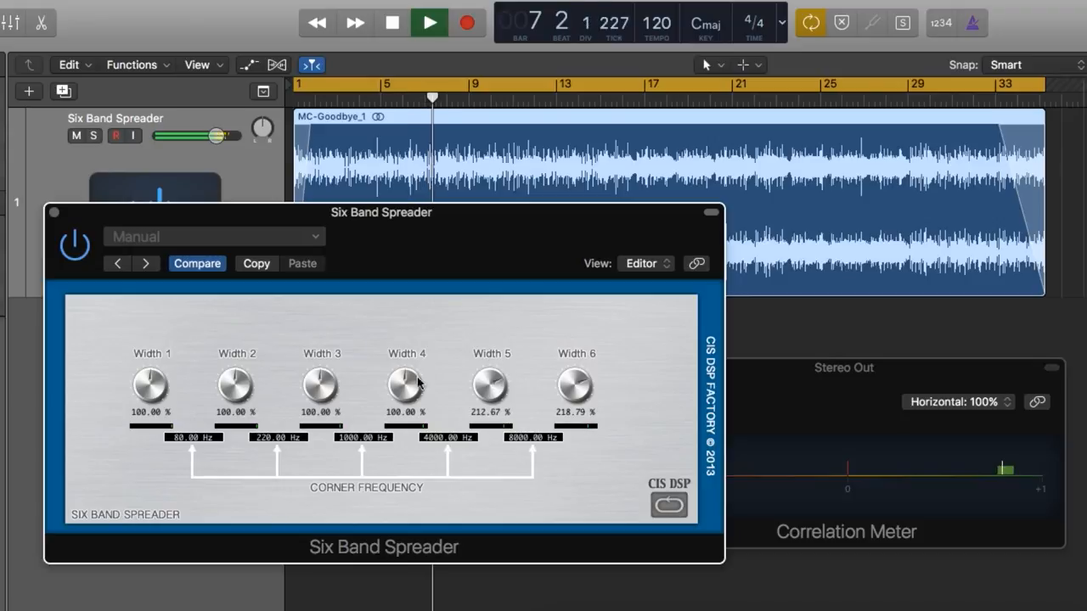
drag(406, 387, 416, 356)
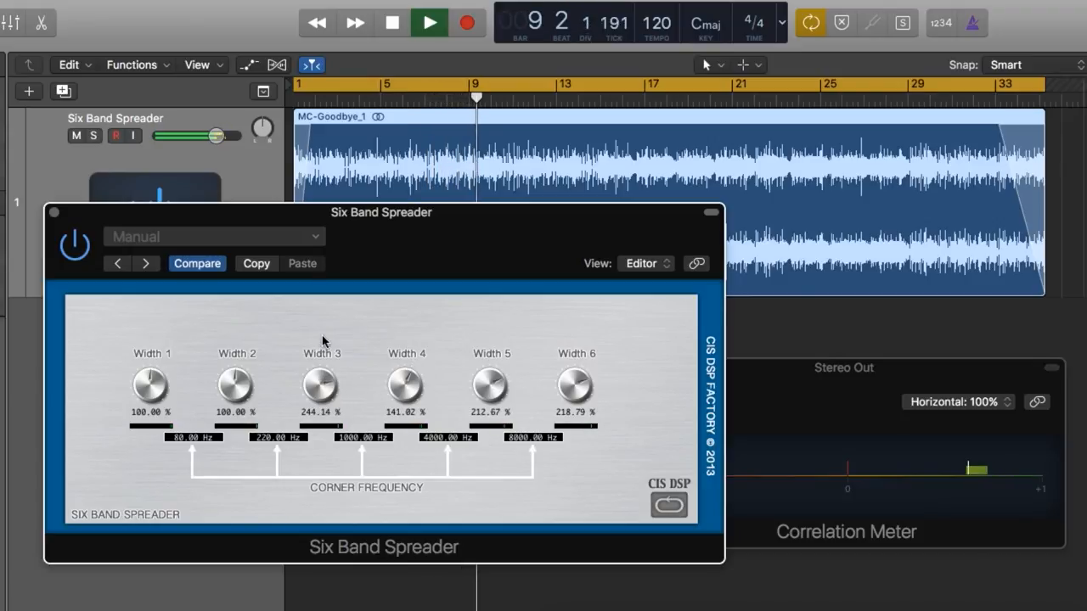
drag(321, 387, 321, 399)
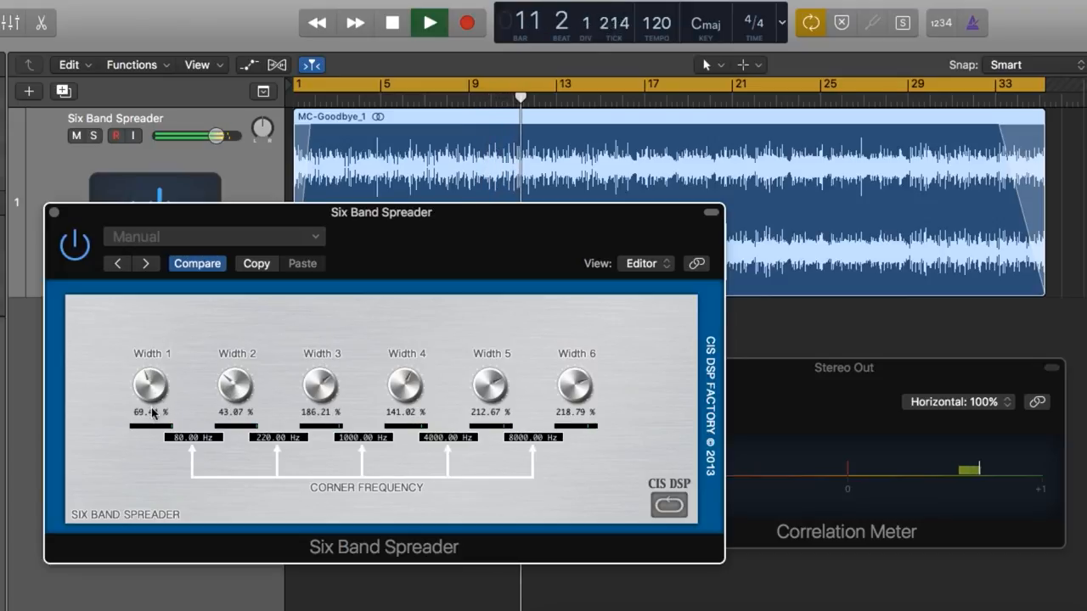
drag(150, 384, 150, 405)
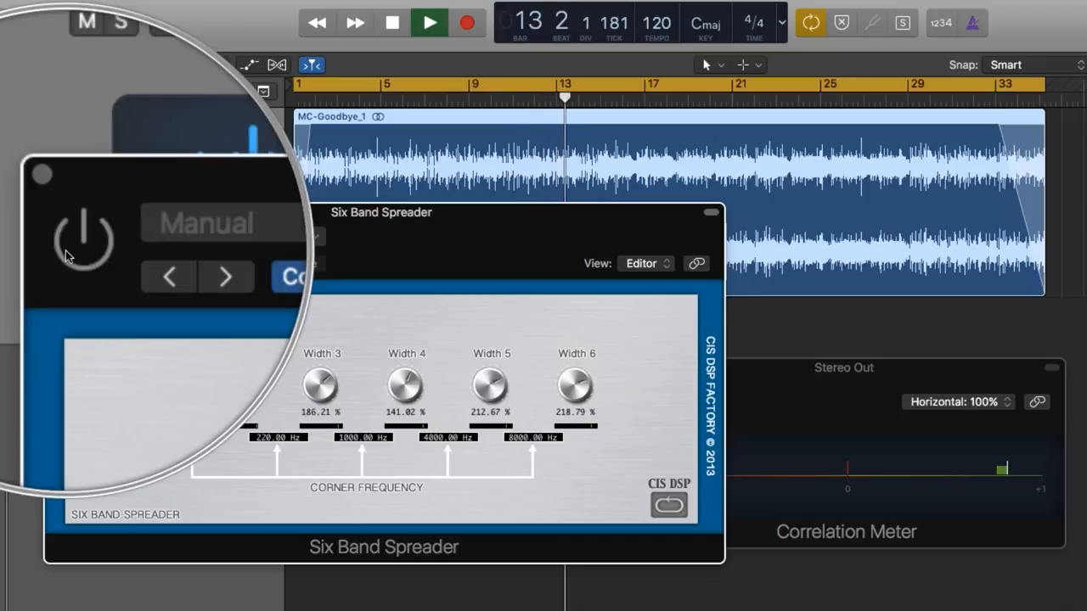
- Bypass the spreader to compare, then widen band 3 further and rebalance bands 5 and 6
click(81, 238)
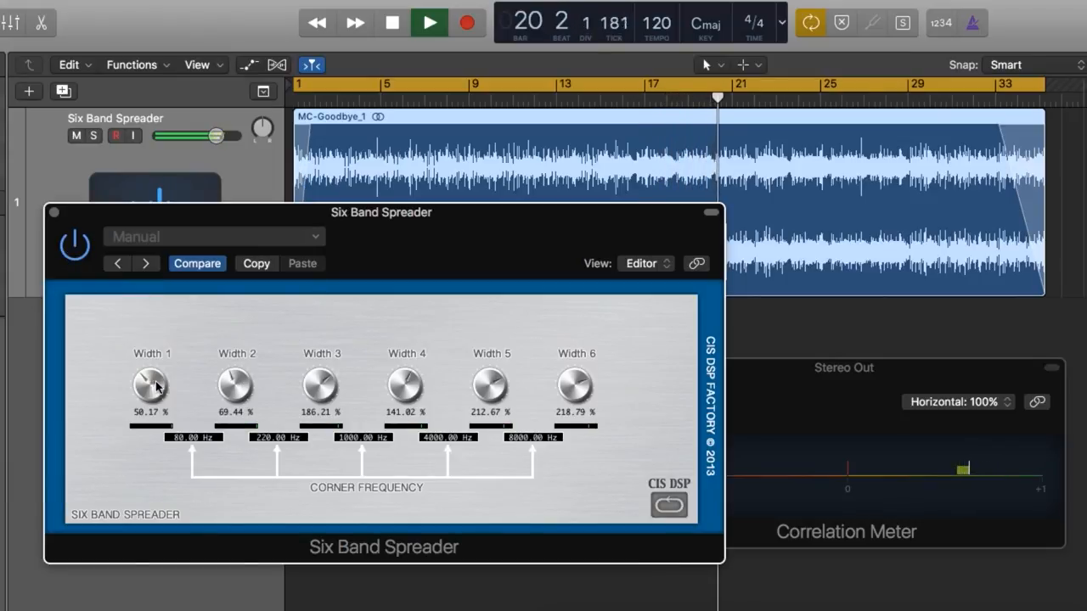
drag(321, 384, 326, 374)
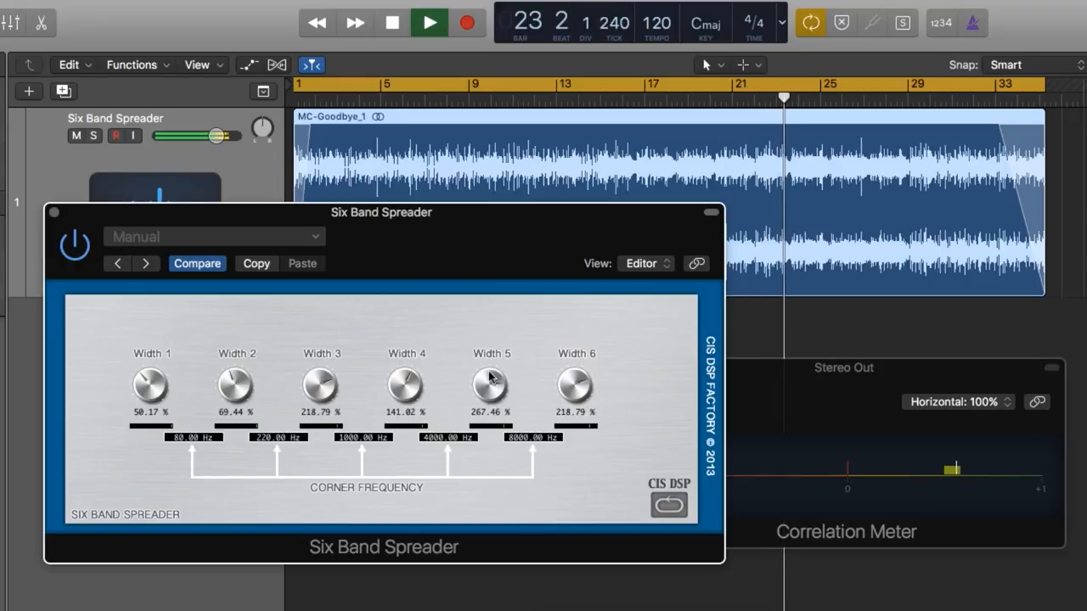
drag(491, 384, 491, 408)
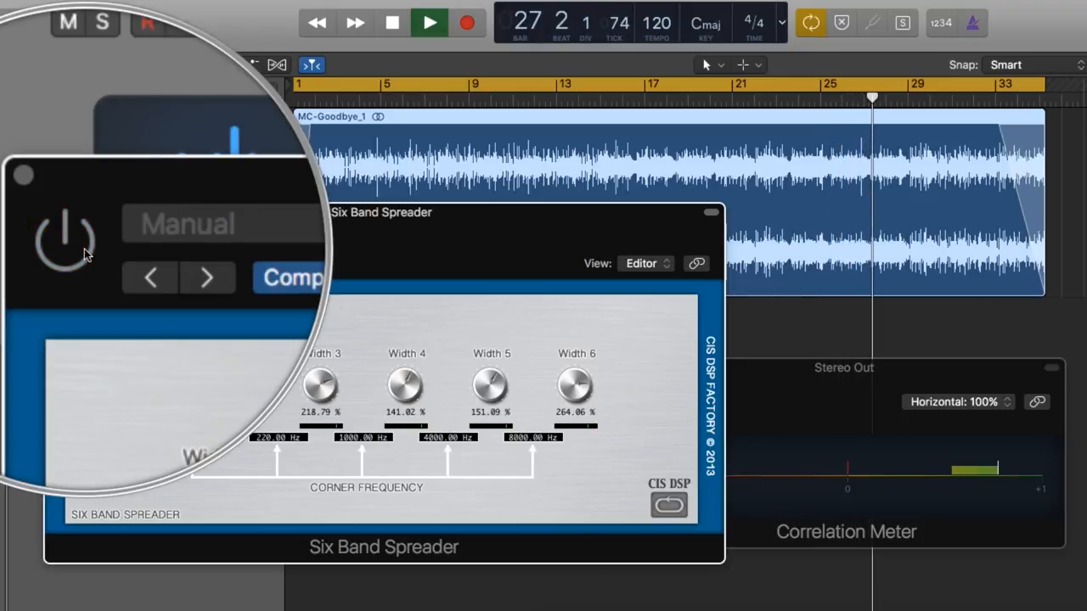
- Switch off the Six Band Spreader with its power button and listen to the unspread song
click(65, 236)
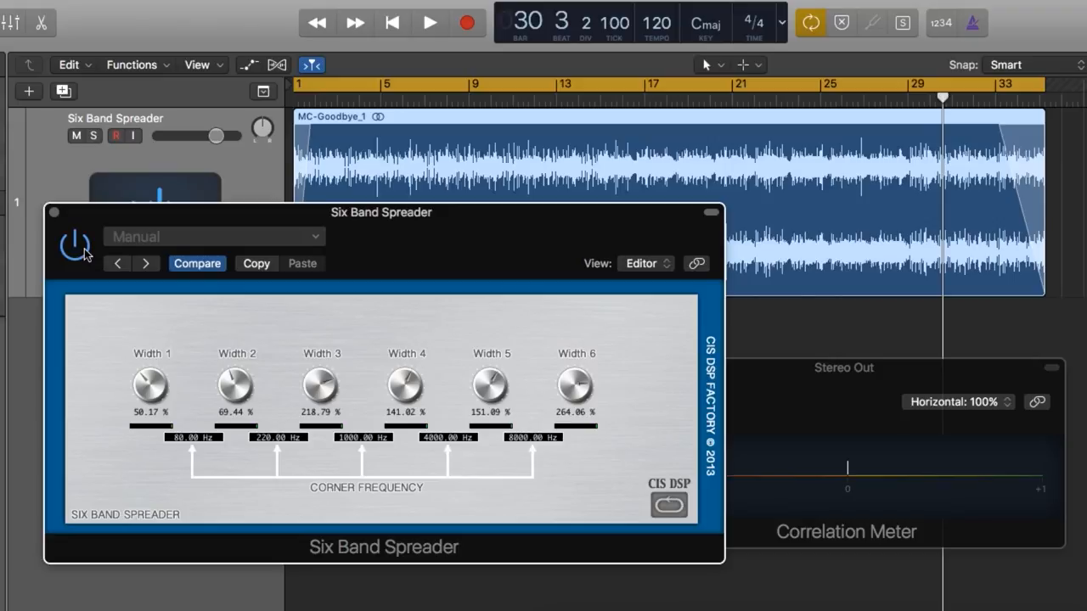
mouse_move(652, 423)
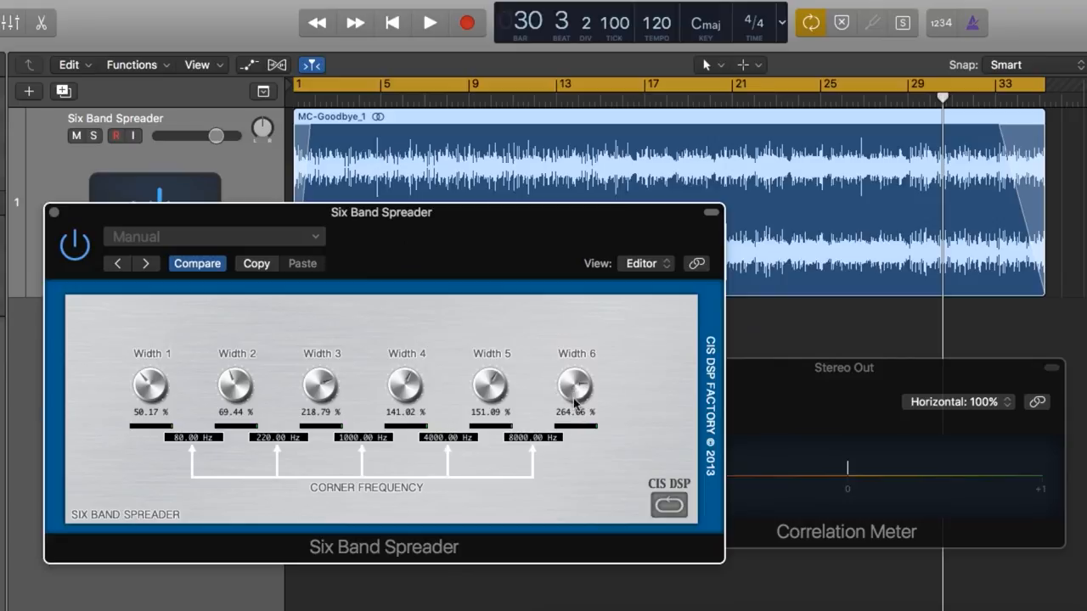
mouse_move(585, 391)
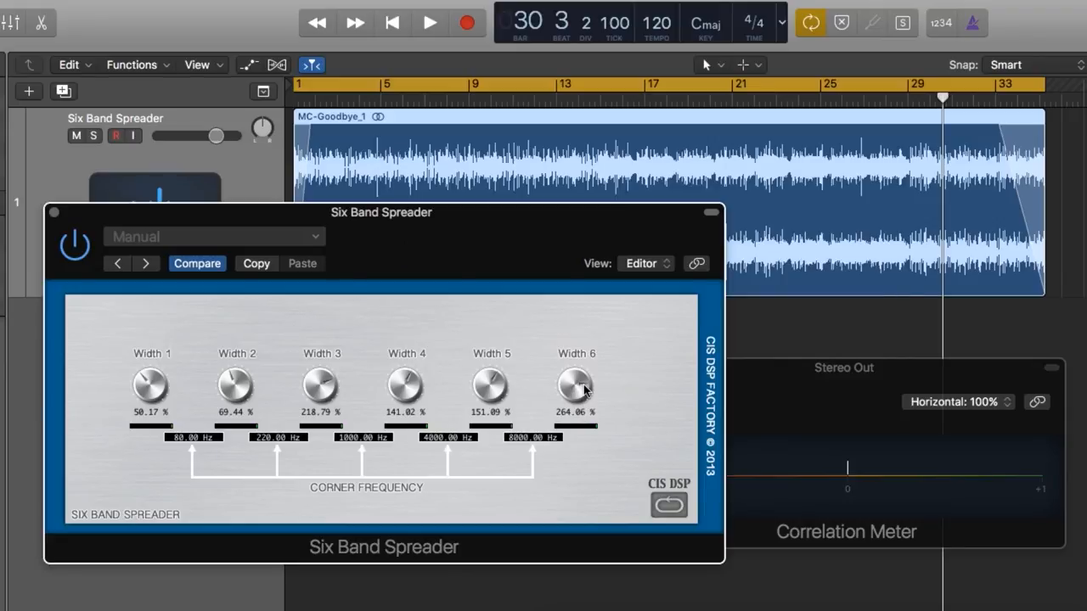
mouse_move(365, 370)
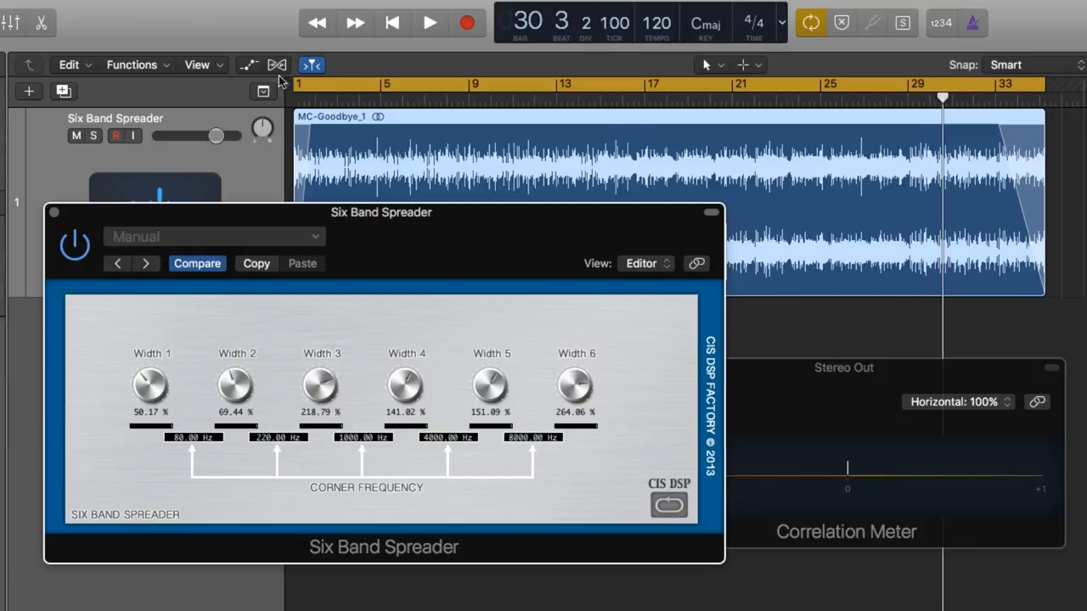
mouse_move(392, 221)
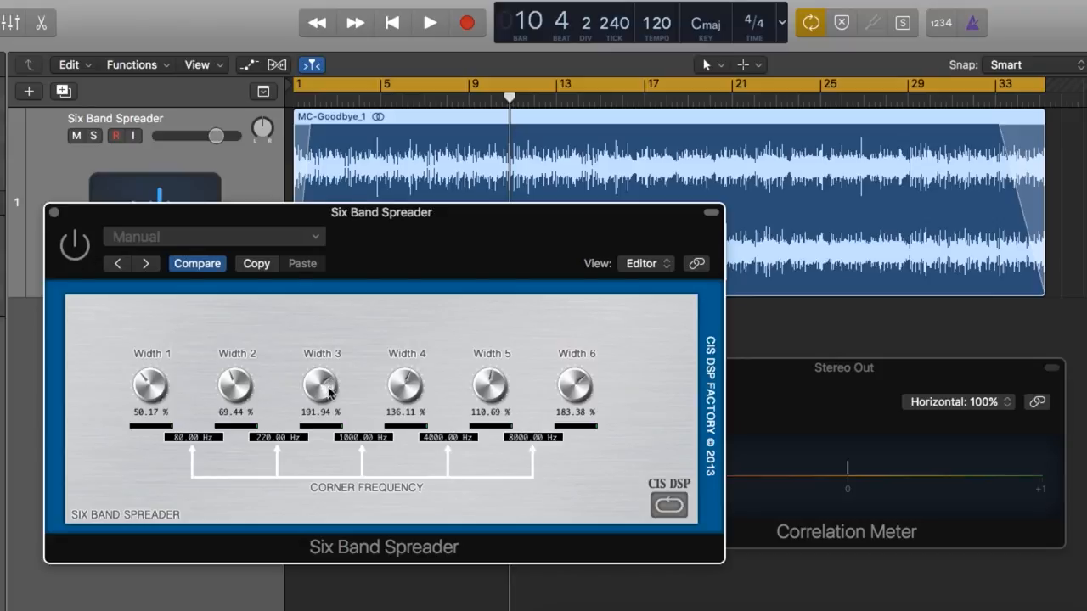
mouse_move(659, 401)
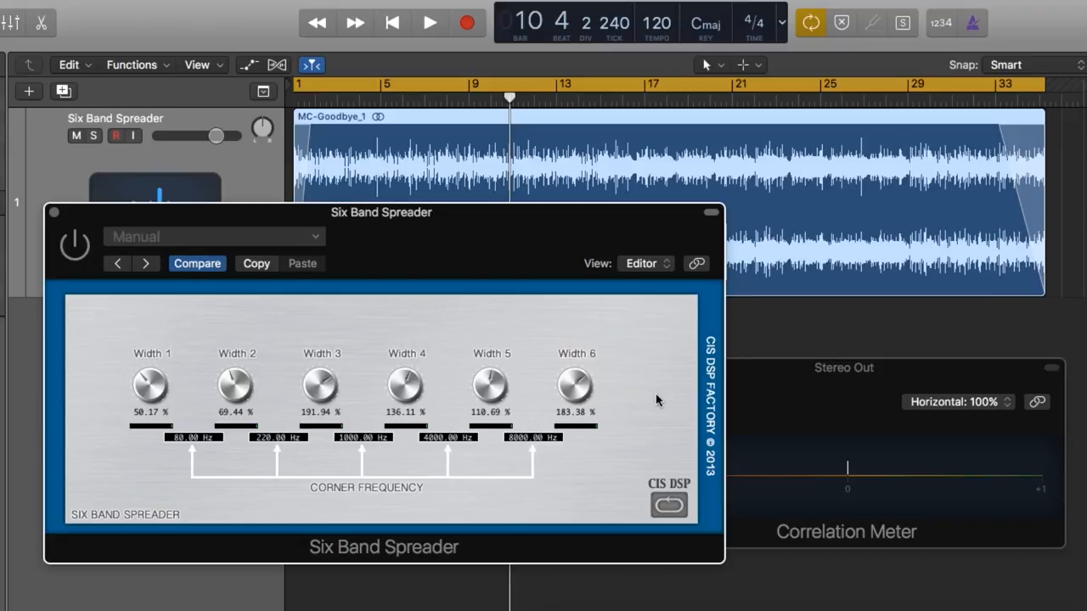
- Play the song, bypass the spreader for an A/B comparison, then switch it back on
click(428, 23)
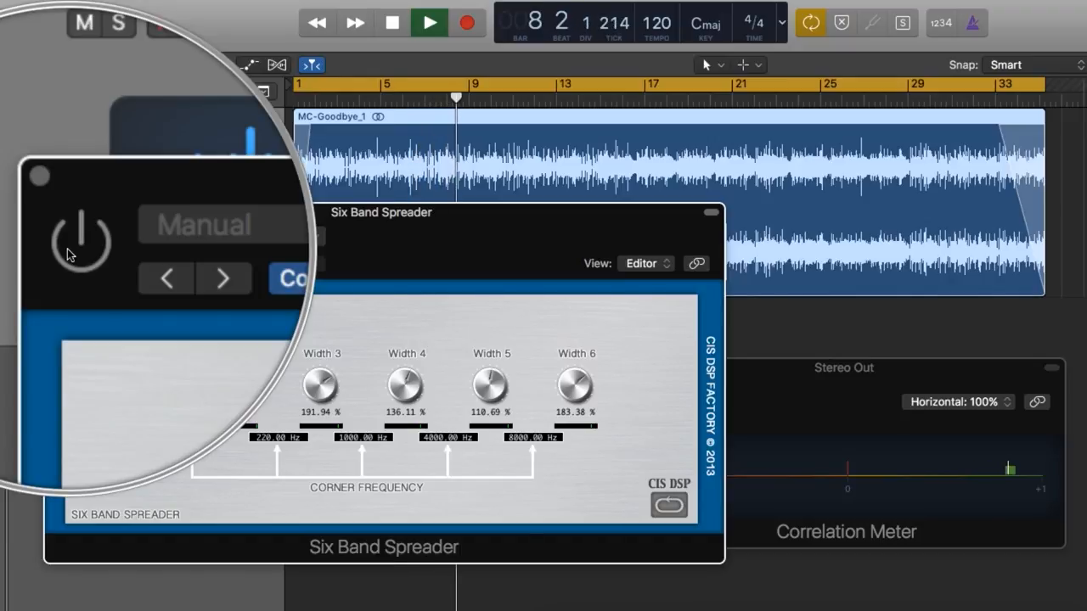
click(76, 231)
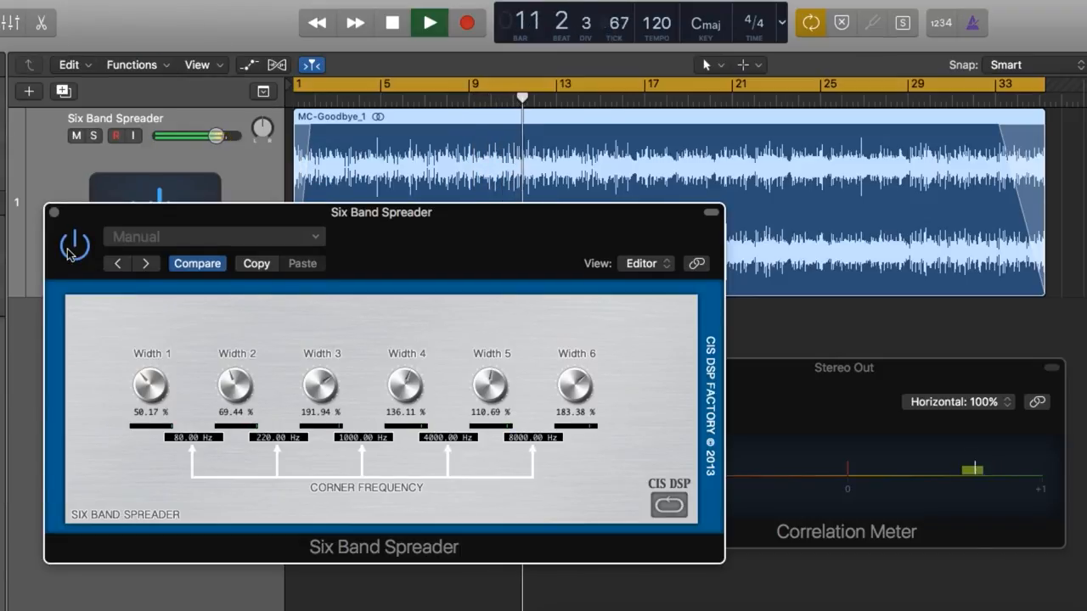
click(428, 23)
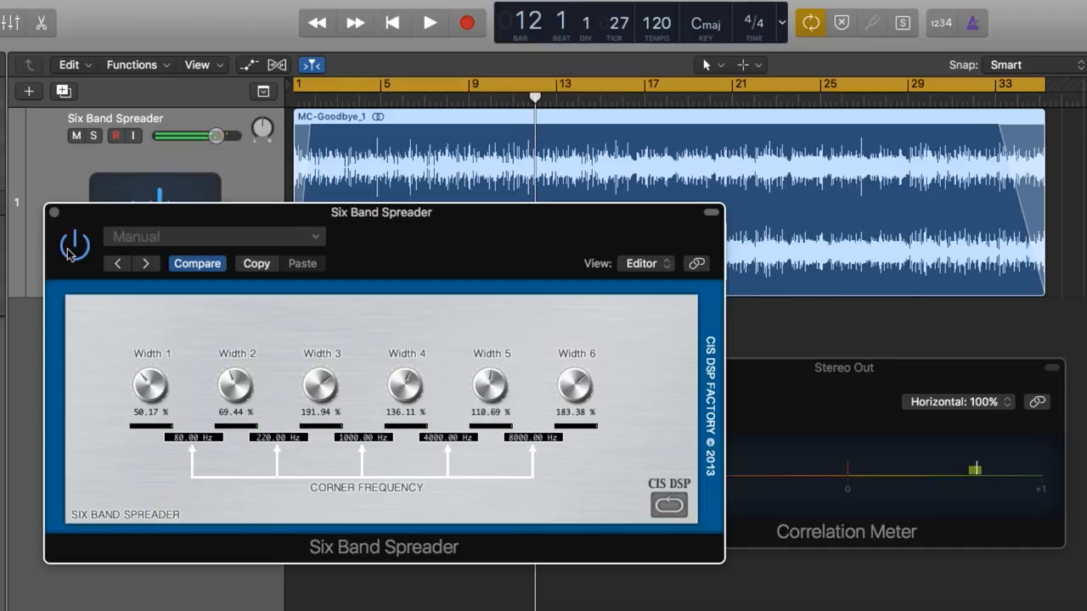